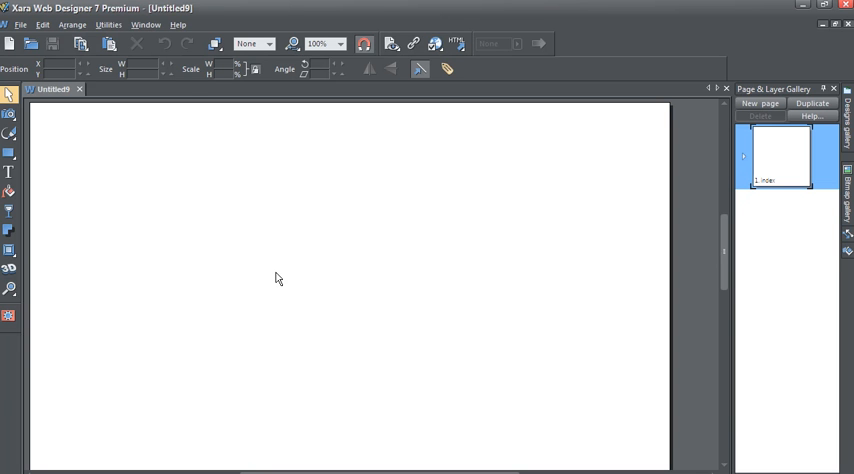
pyautogui.moveTo(604, 225)
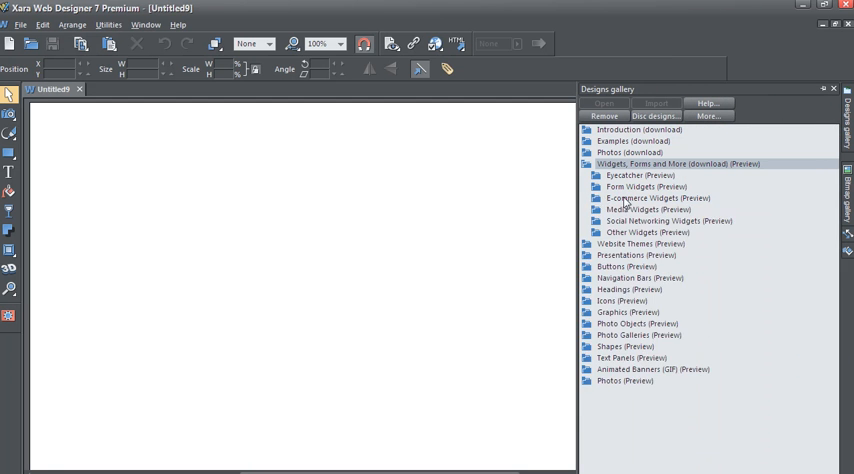
# Add the Wazala store widget from the E-commerce Widgets collection in the Designs gallery
pyautogui.click(646, 204)
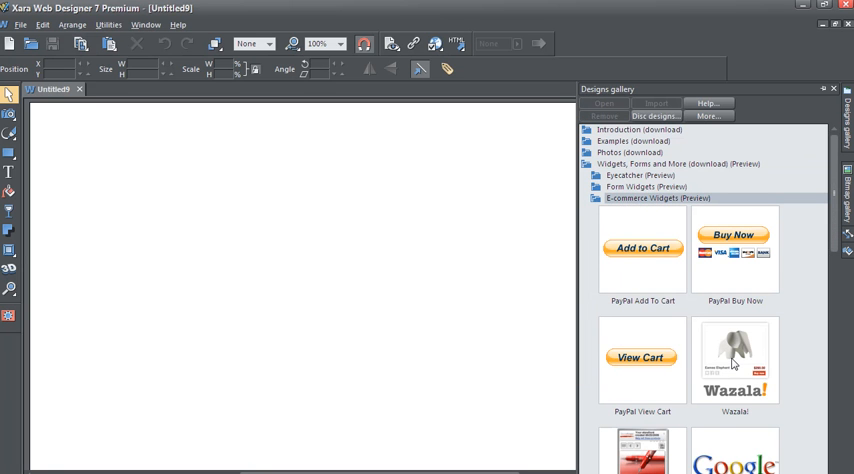
pyautogui.moveTo(764, 375)
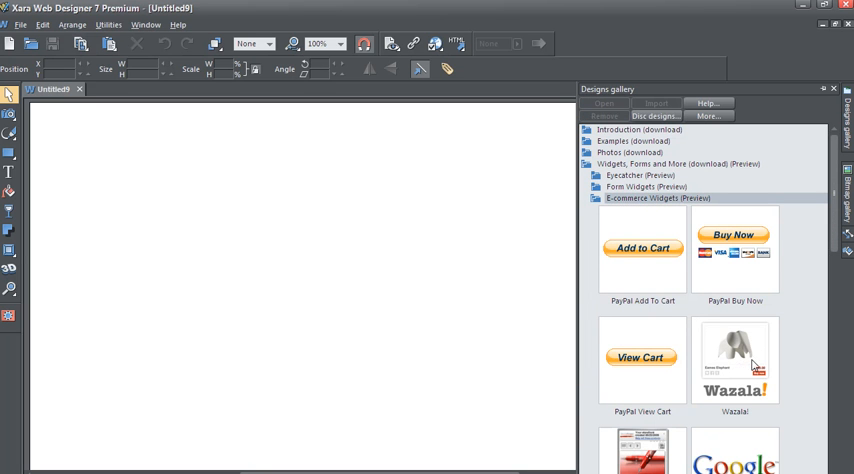
pyautogui.doubleClick(735, 360)
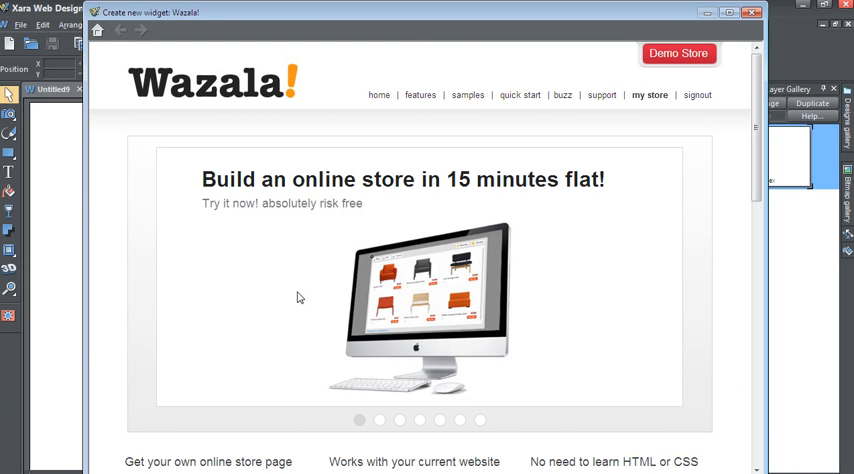
pyautogui.moveTo(340, 308)
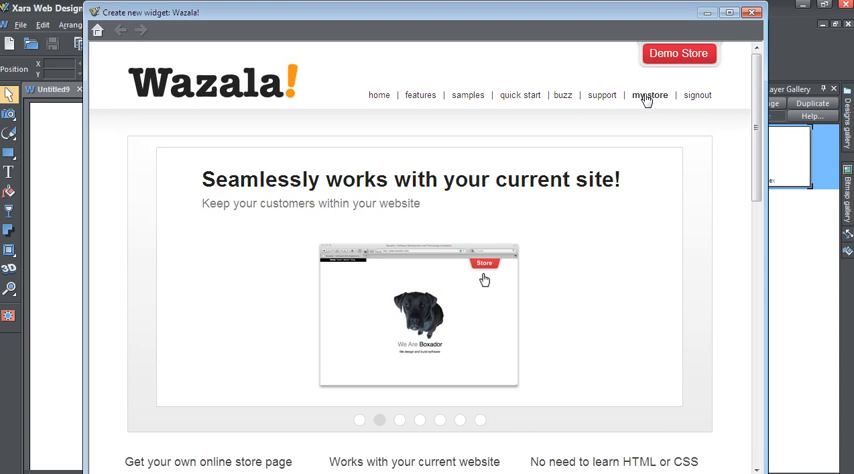
# Go to 'my store' and bring up its Get widget settings with the Type list
pyautogui.click(645, 94)
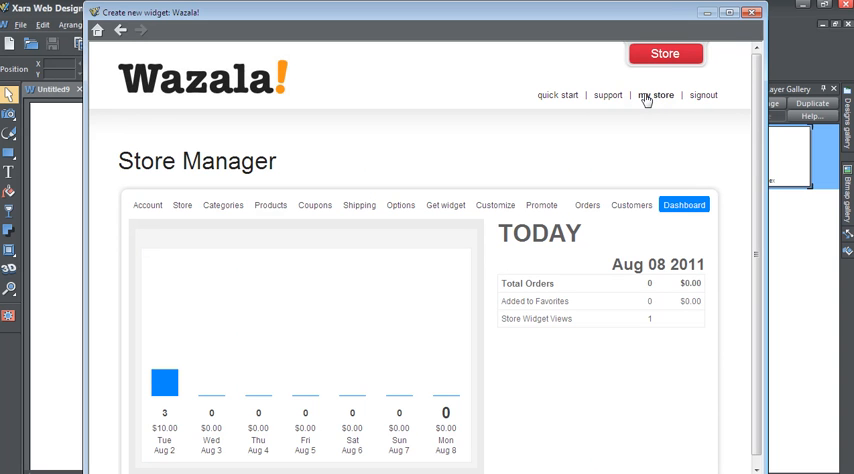
pyautogui.moveTo(421, 186)
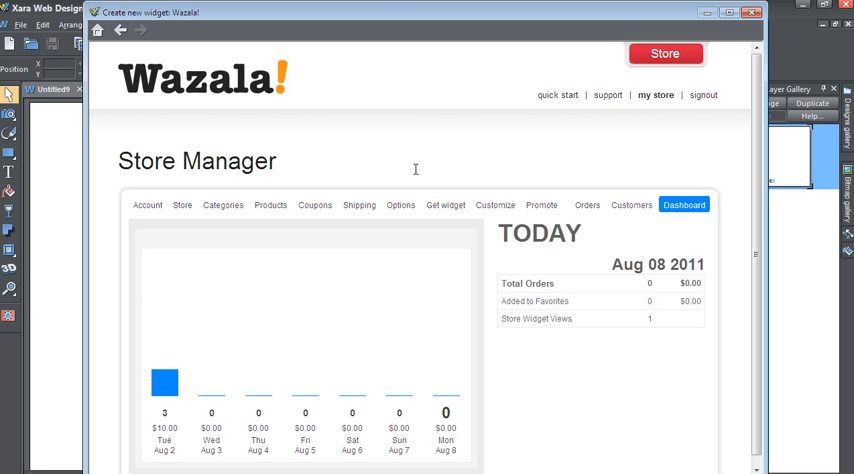
pyautogui.click(445, 204)
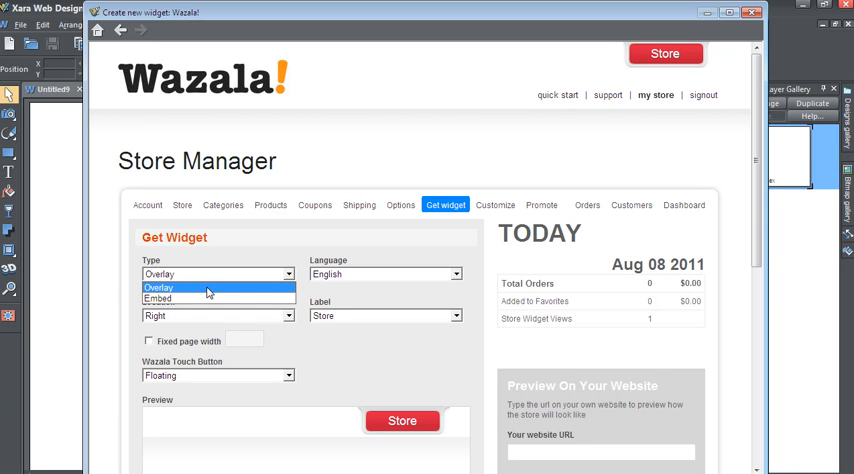
pyautogui.moveTo(205, 299)
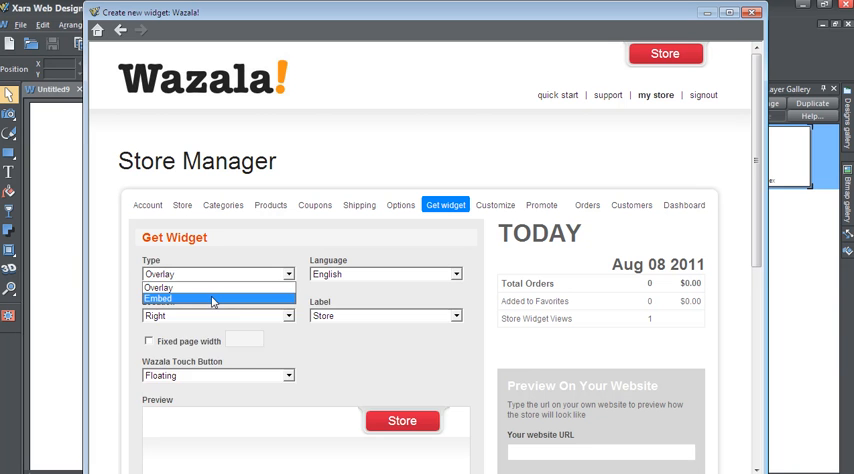
# Set the widget Type to Embed and copy its Script Code
pyautogui.click(195, 297)
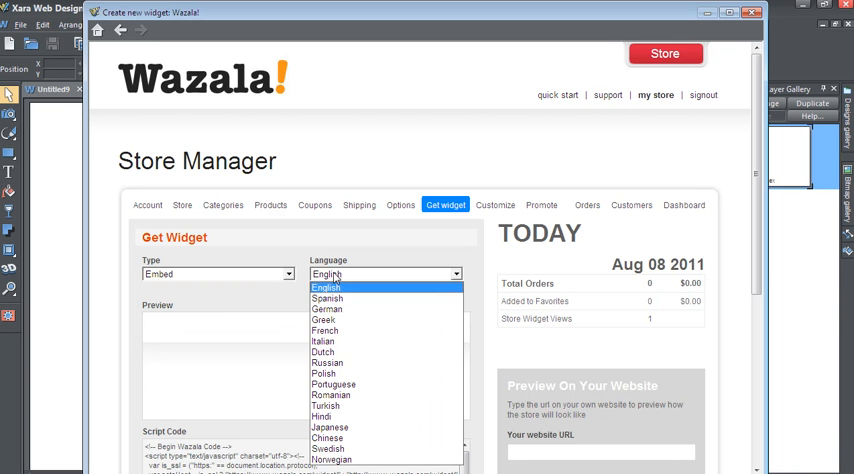
pyautogui.moveTo(330, 290)
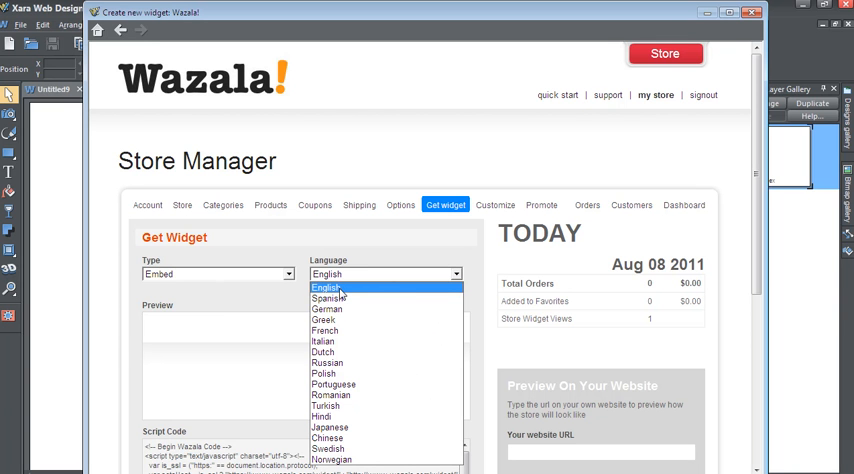
pyautogui.scroll(-3)
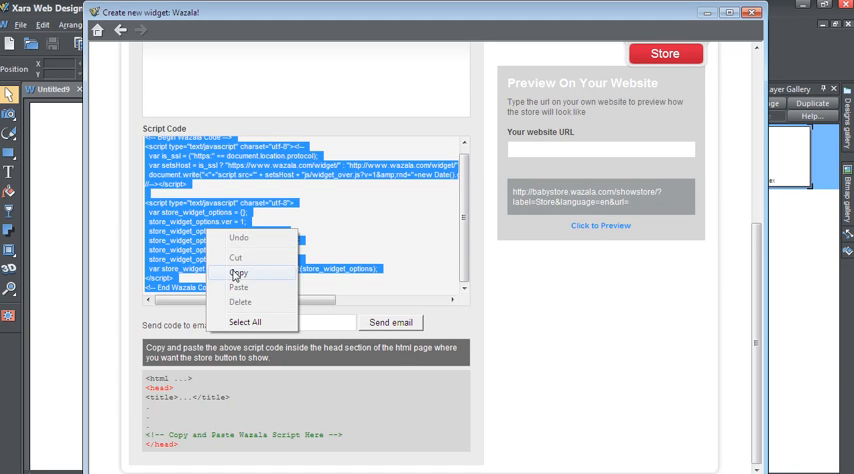
pyautogui.click(237, 272)
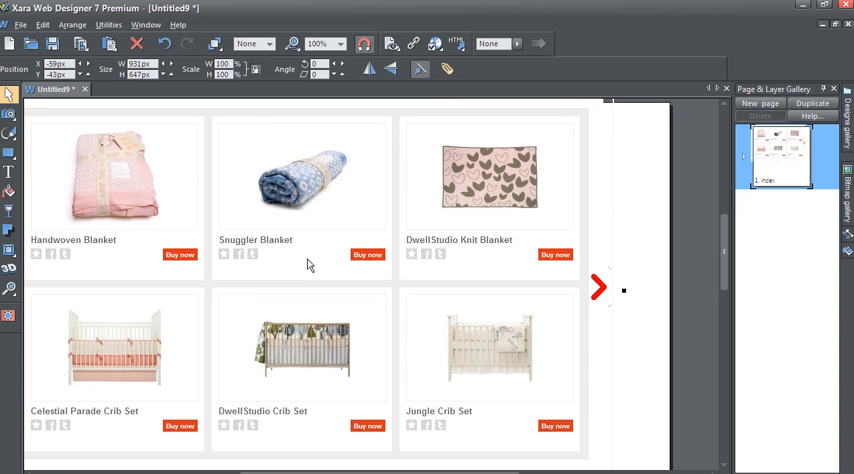
pyautogui.moveTo(263, 247)
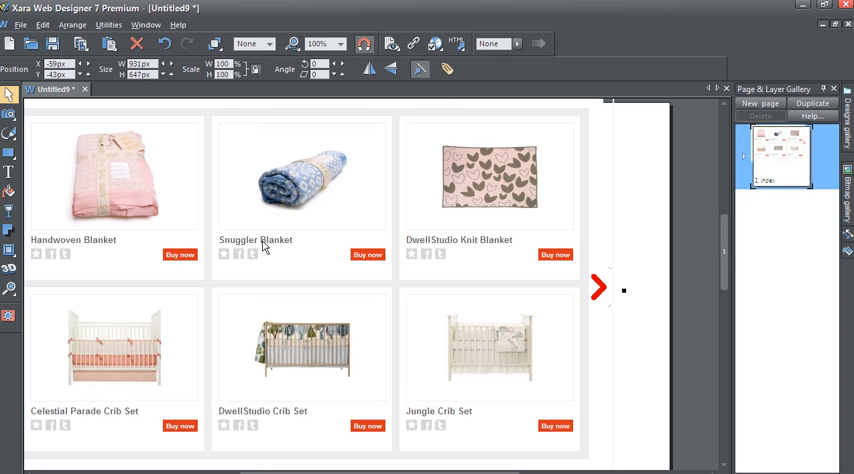
# Preview the page with the embedded Wazala store in the browser
pyautogui.scroll(-3)
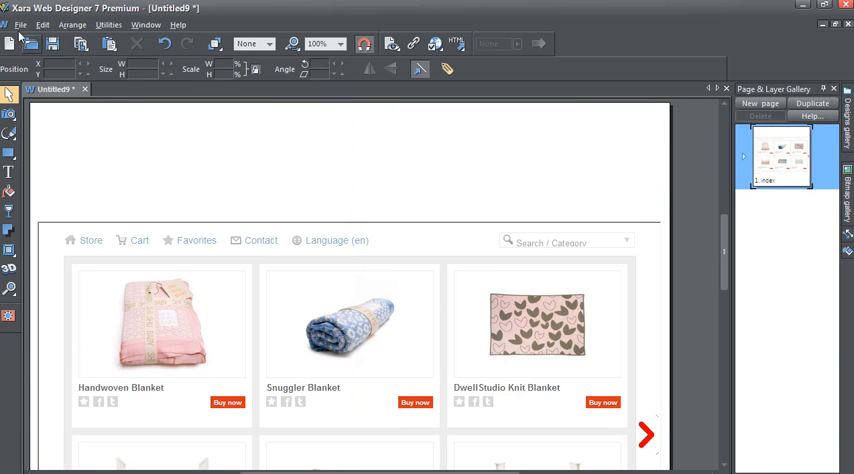
pyautogui.click(17, 26)
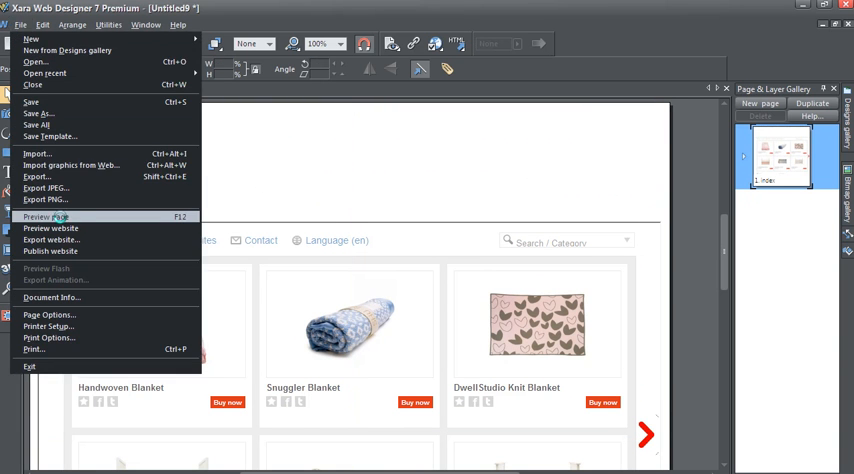
pyautogui.click(54, 216)
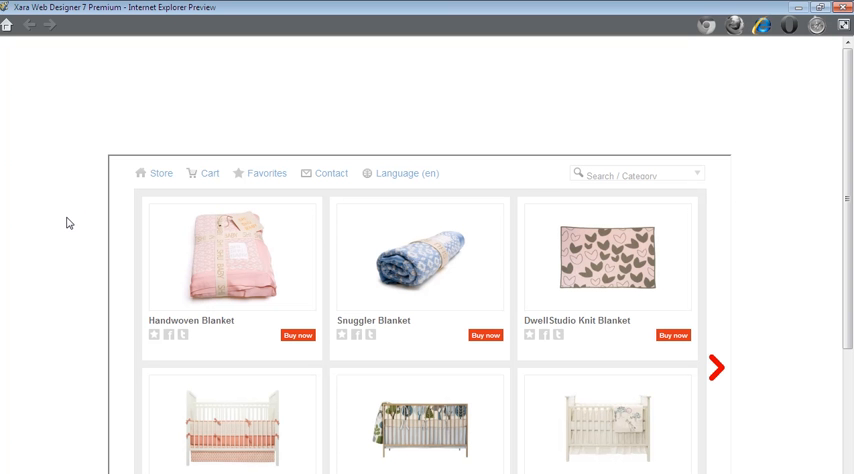
pyautogui.moveTo(76, 215)
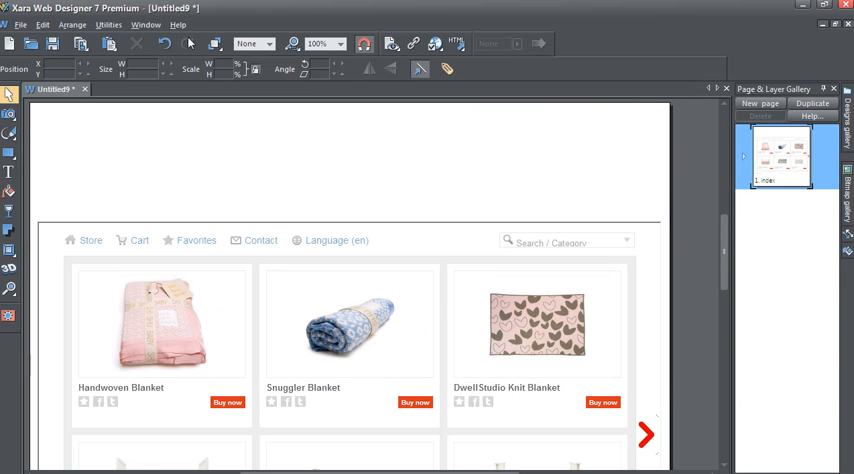
# Create a new 955-pixel-wide web page and insert the Wazala store widget on it
pyautogui.click(13, 25)
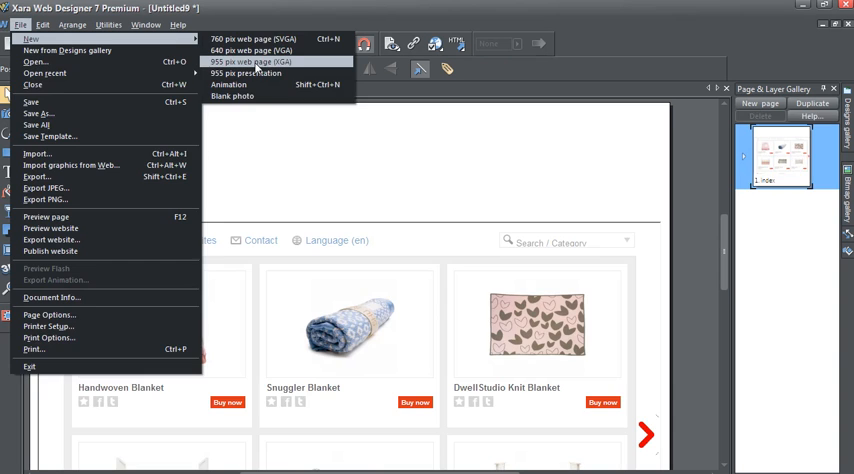
pyautogui.click(270, 64)
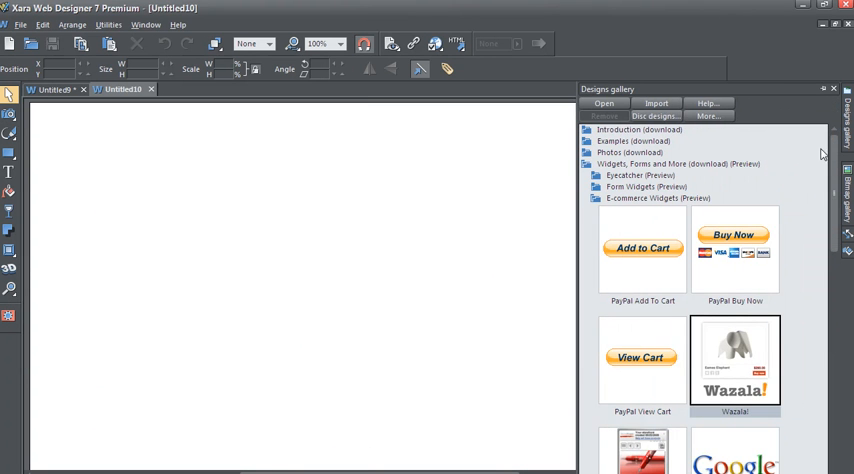
pyautogui.doubleClick(738, 360)
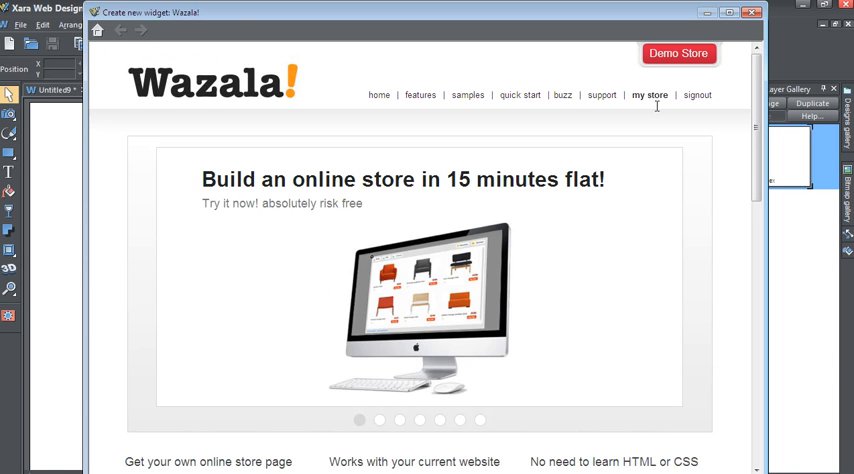
# In my store's Get widget settings keep Overlay and English, setting Location back to Right after Hidden
pyautogui.click(651, 94)
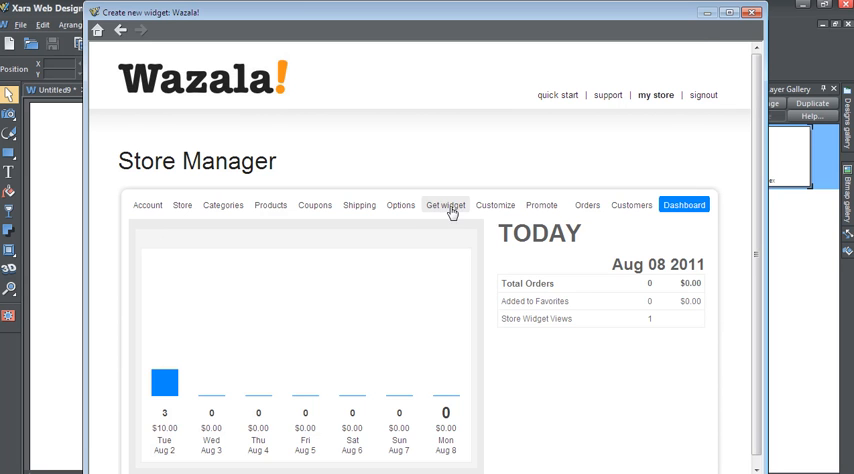
pyautogui.click(446, 205)
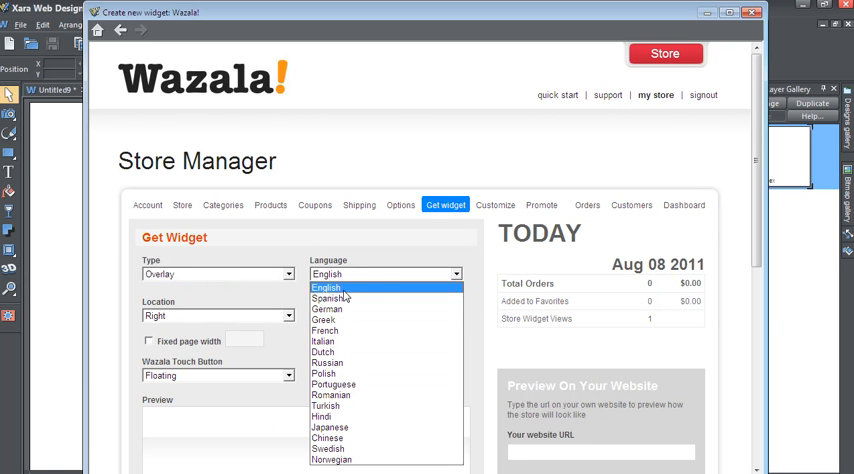
pyautogui.click(340, 287)
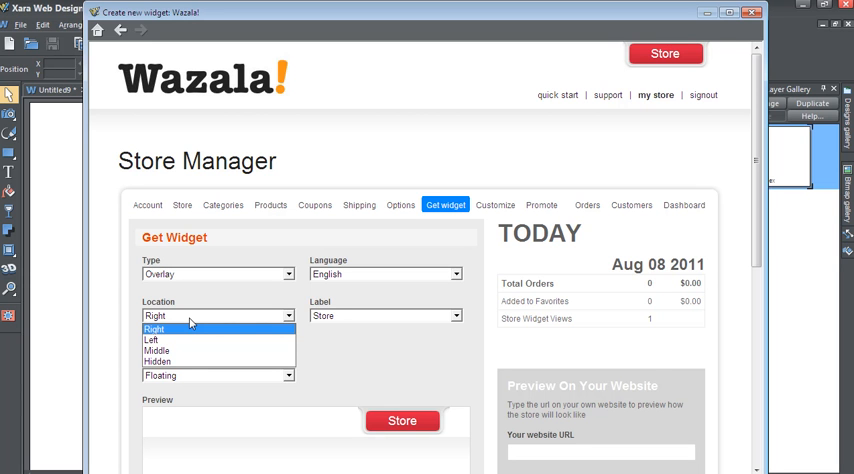
pyautogui.moveTo(158, 362)
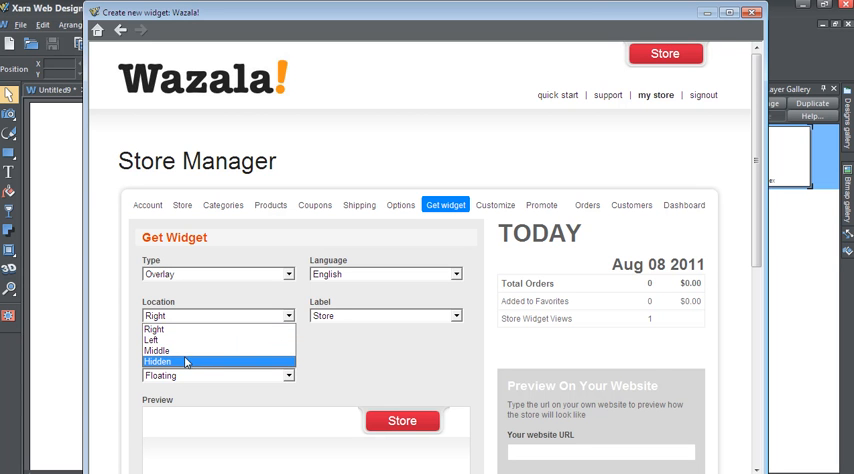
pyautogui.click(159, 362)
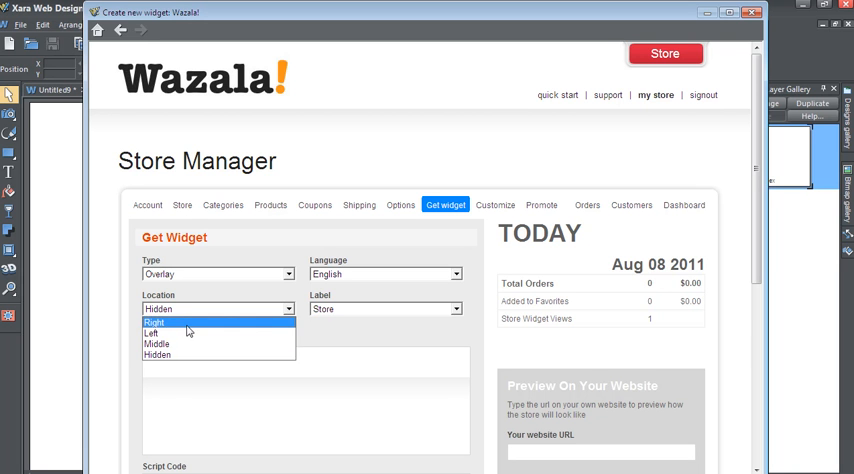
pyautogui.click(158, 322)
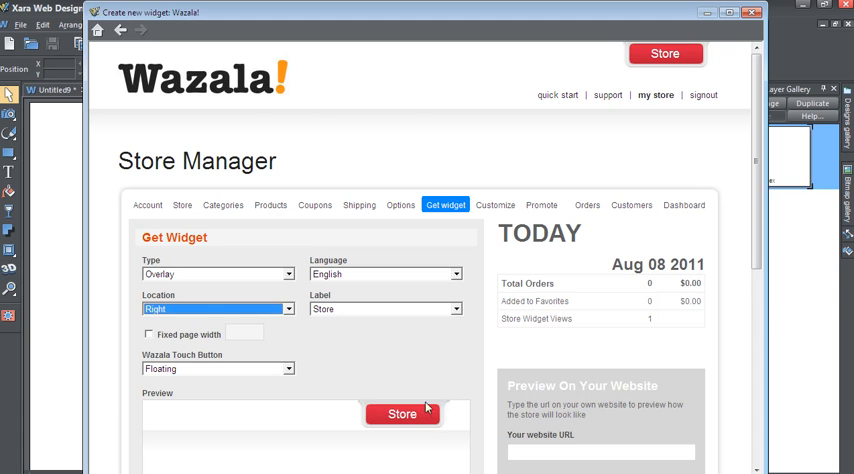
pyautogui.moveTo(340, 311)
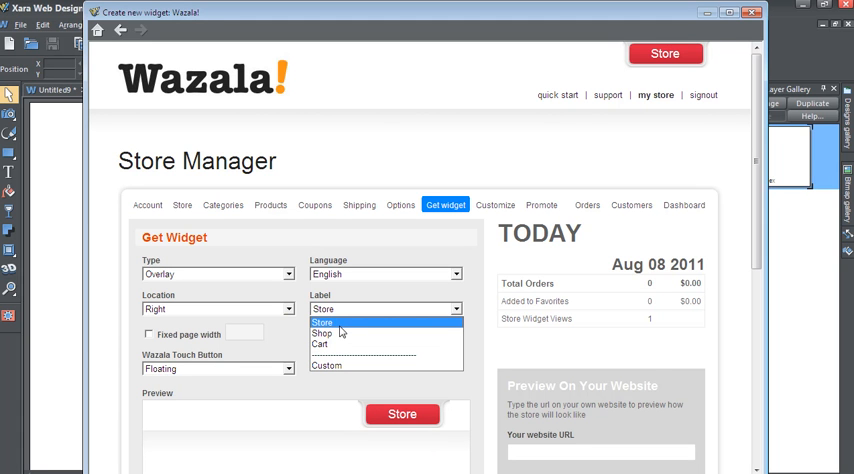
# Give the overlay button a Custom label reading 'Buy Now', leaving the touch button Floating
pyautogui.click(322, 345)
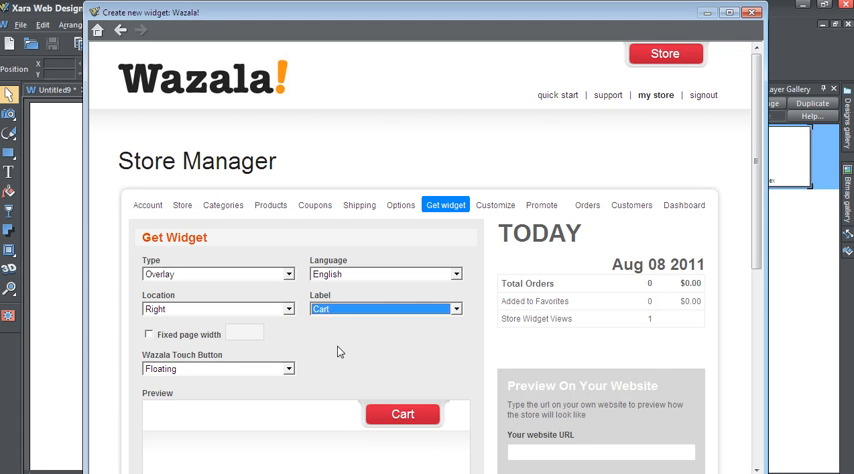
pyautogui.write('Shop')
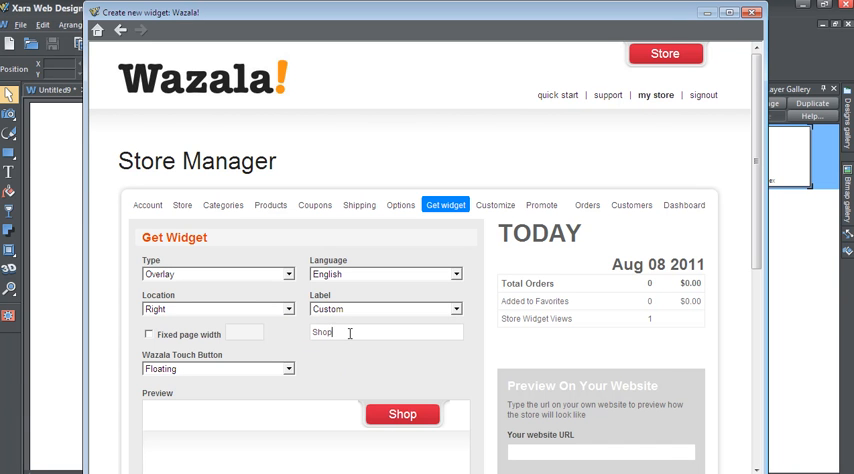
pyautogui.write('Buy')
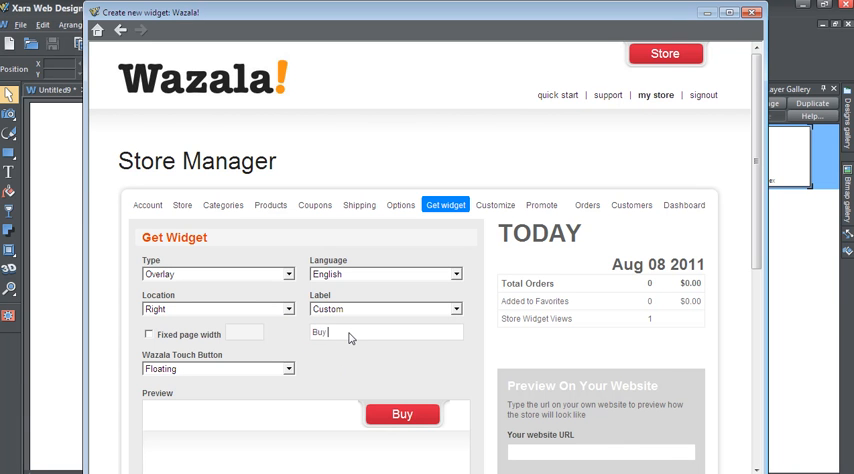
pyautogui.write('Now')
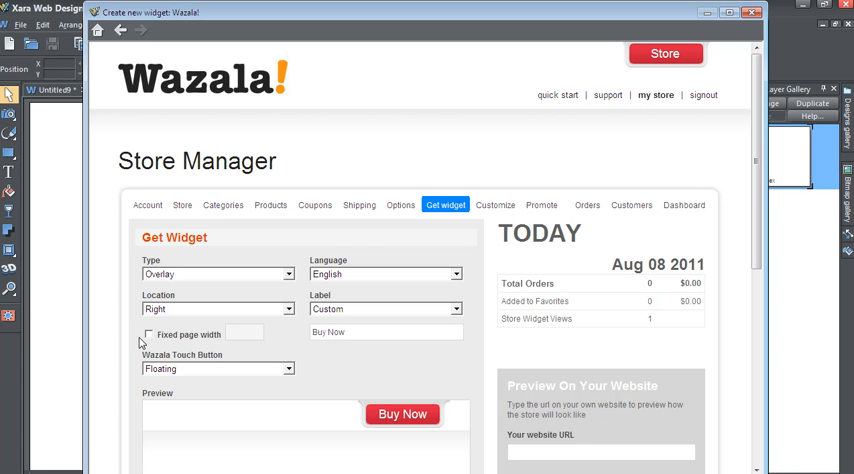
pyautogui.moveTo(151, 347)
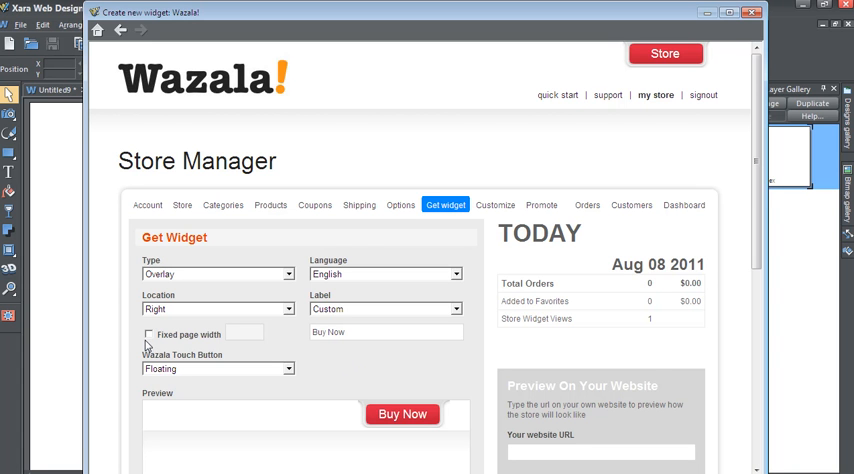
pyautogui.click(145, 334)
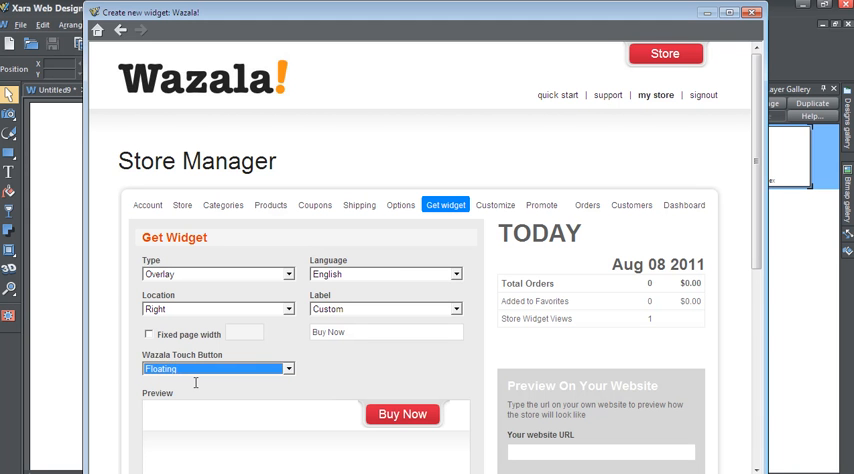
# Copy the generated Buy Now overlay widget Script Code
pyautogui.scroll(-3)
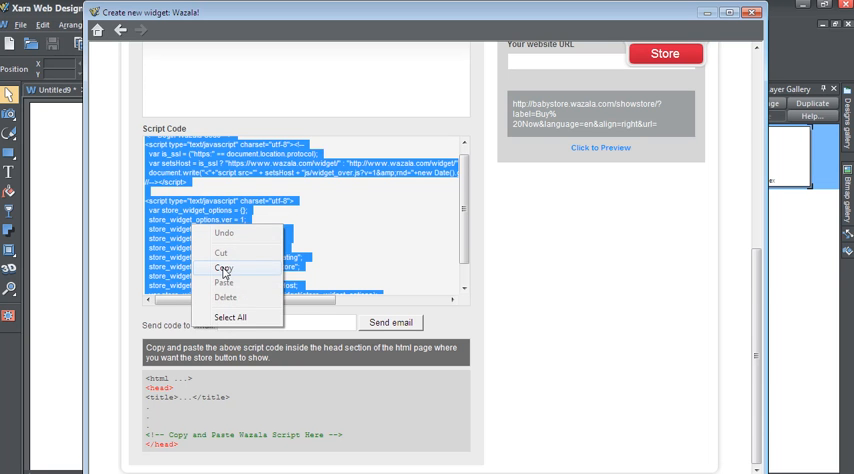
pyautogui.click(225, 267)
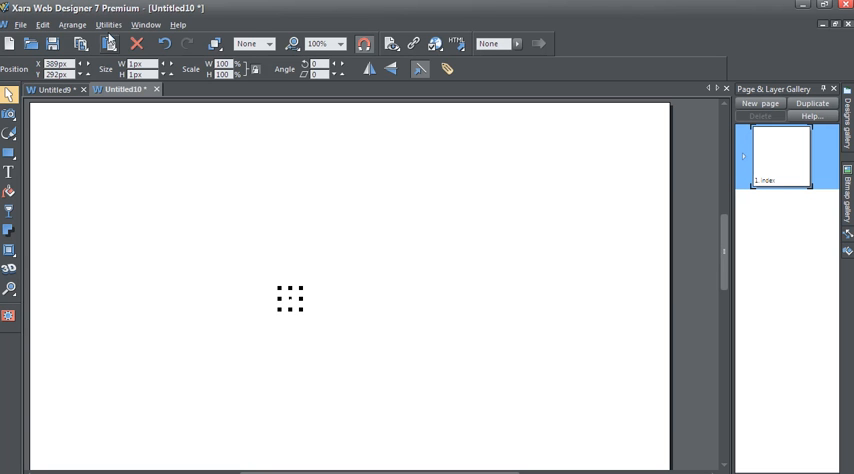
# Preview the page showing the red Buy Now store button in the browser
pyautogui.click(13, 25)
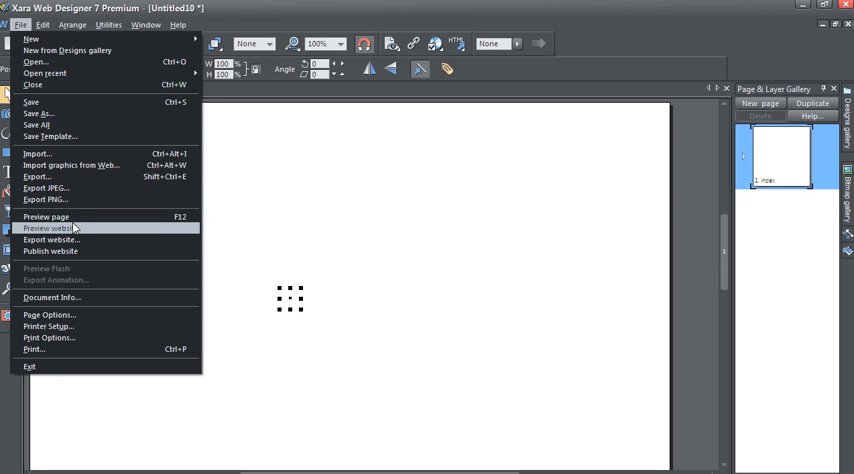
pyautogui.moveTo(63, 217)
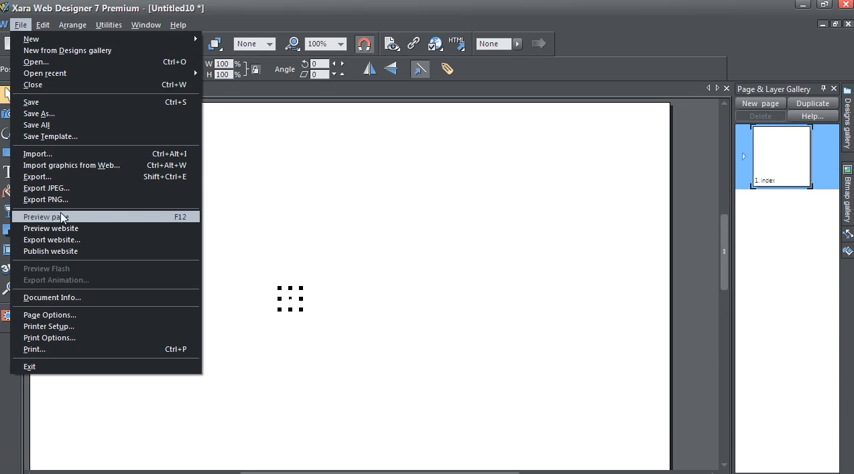
pyautogui.click(55, 216)
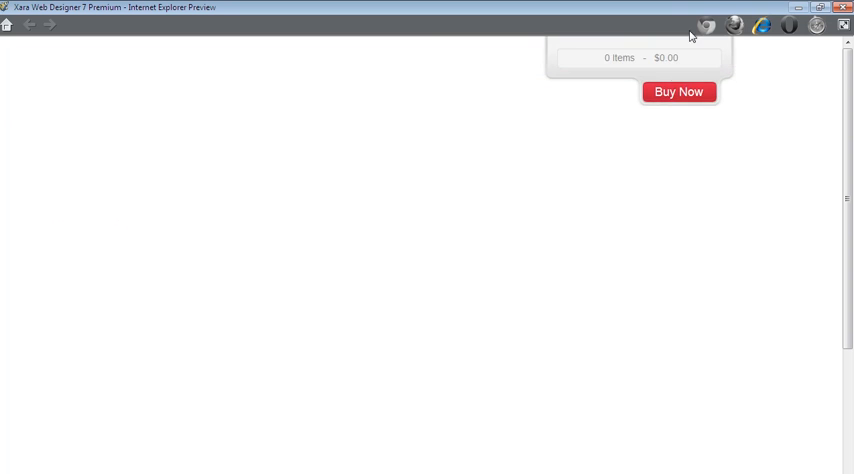